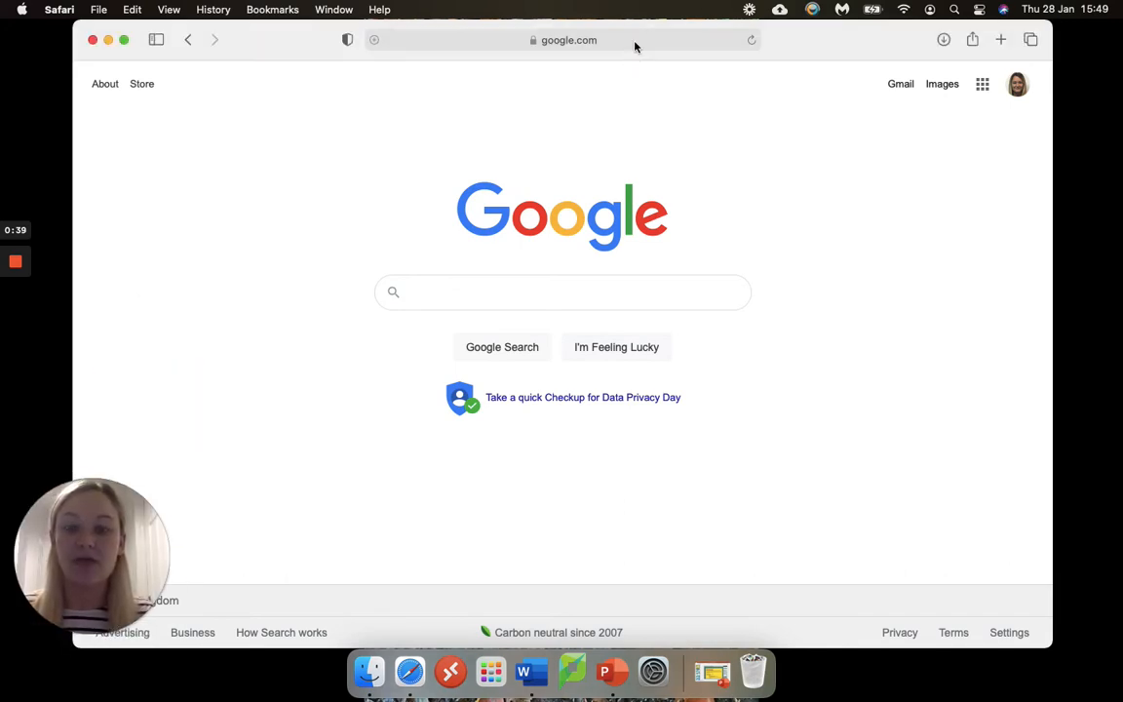
Select Safari's current Google address to reveal the saved Favourites.
click(562, 40)
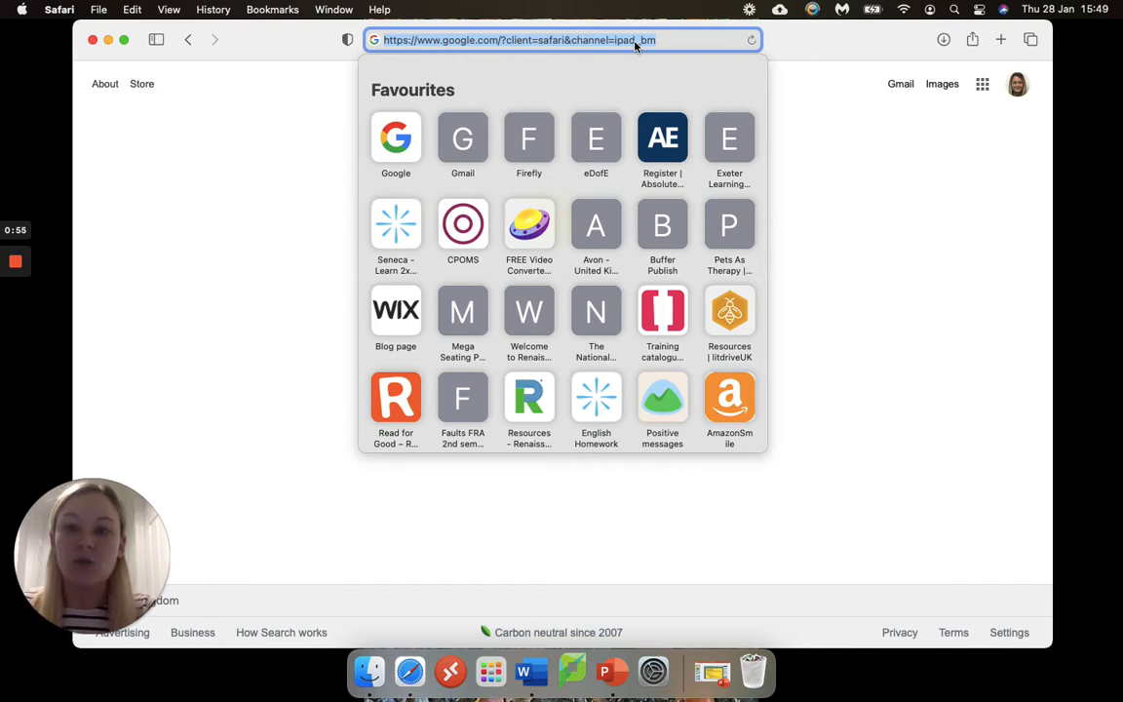
Load 'Welcome to Renaissance Place' at ukhosted9.renlearn.co.uk from the suggested address.
text(https://ukhosted9.renlearn.co.uk/)
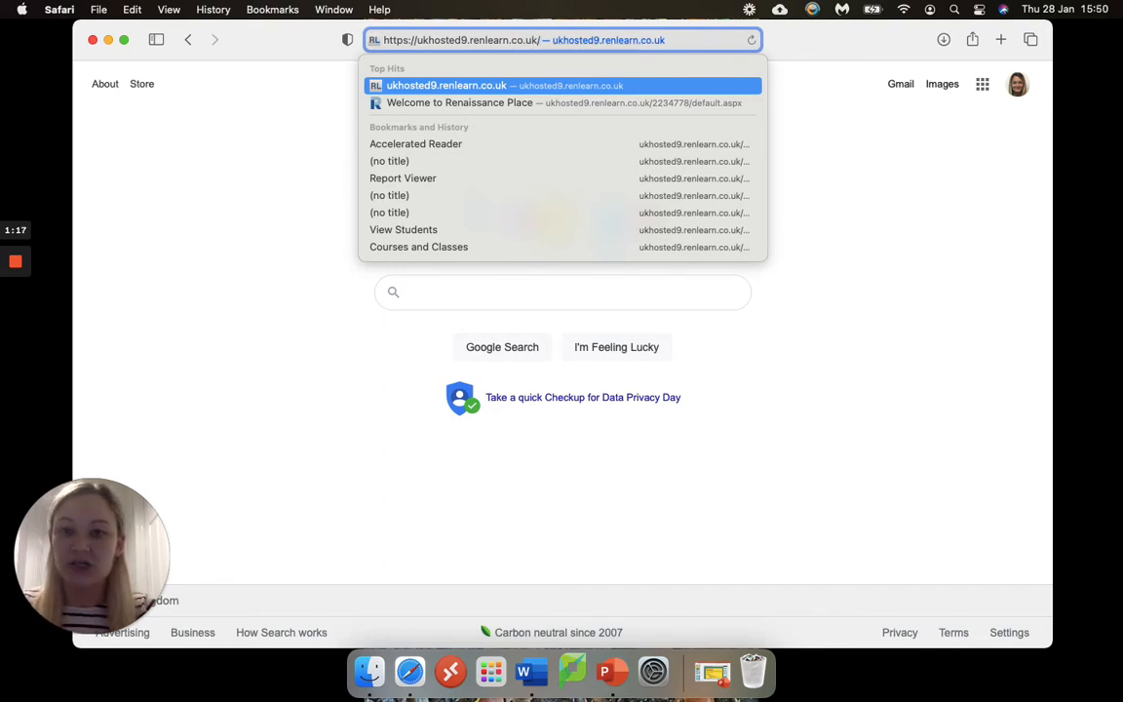
click(562, 102)
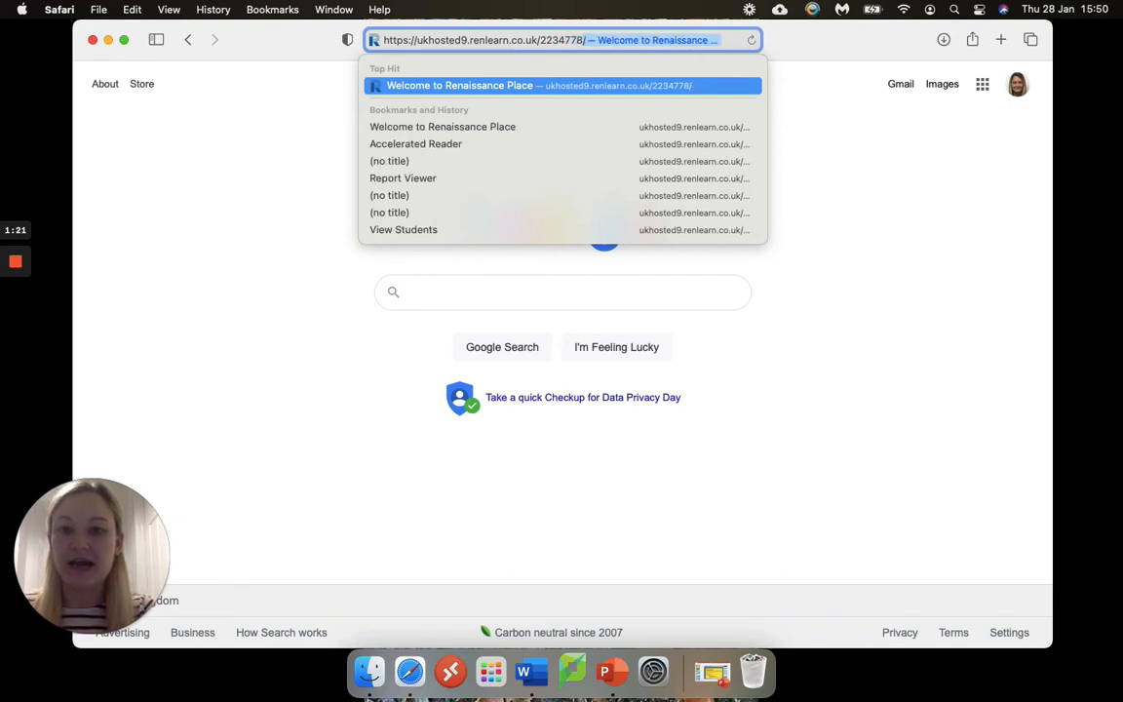
click(536, 85)
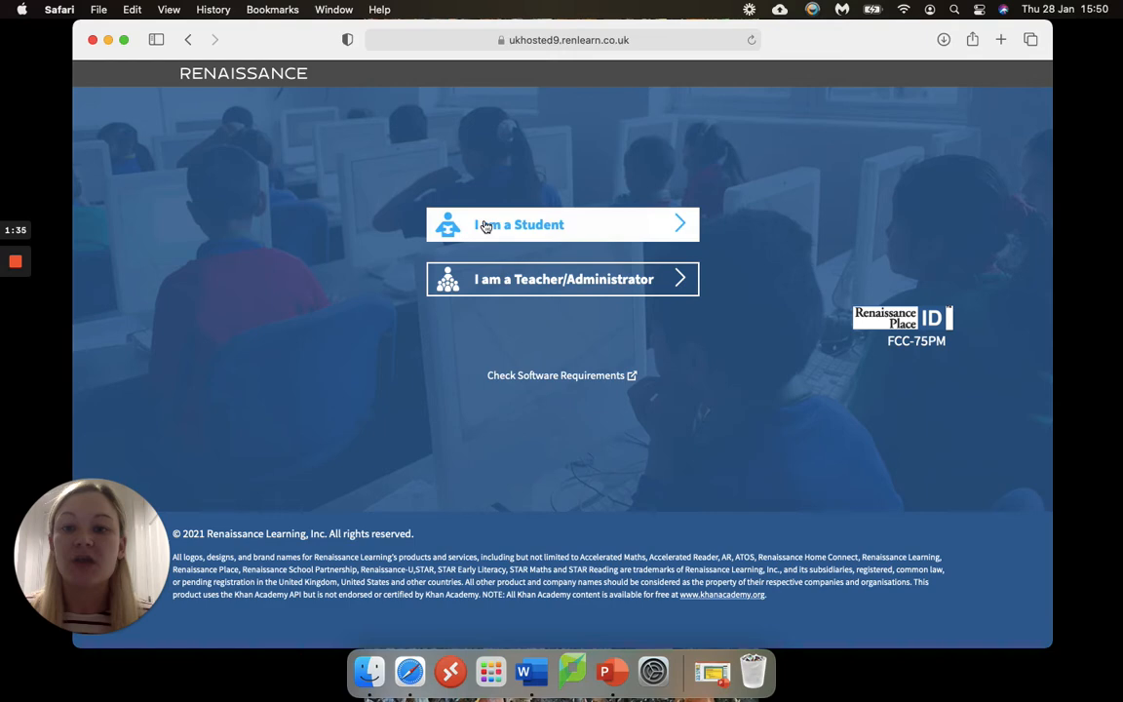
mouse_move(739, 208)
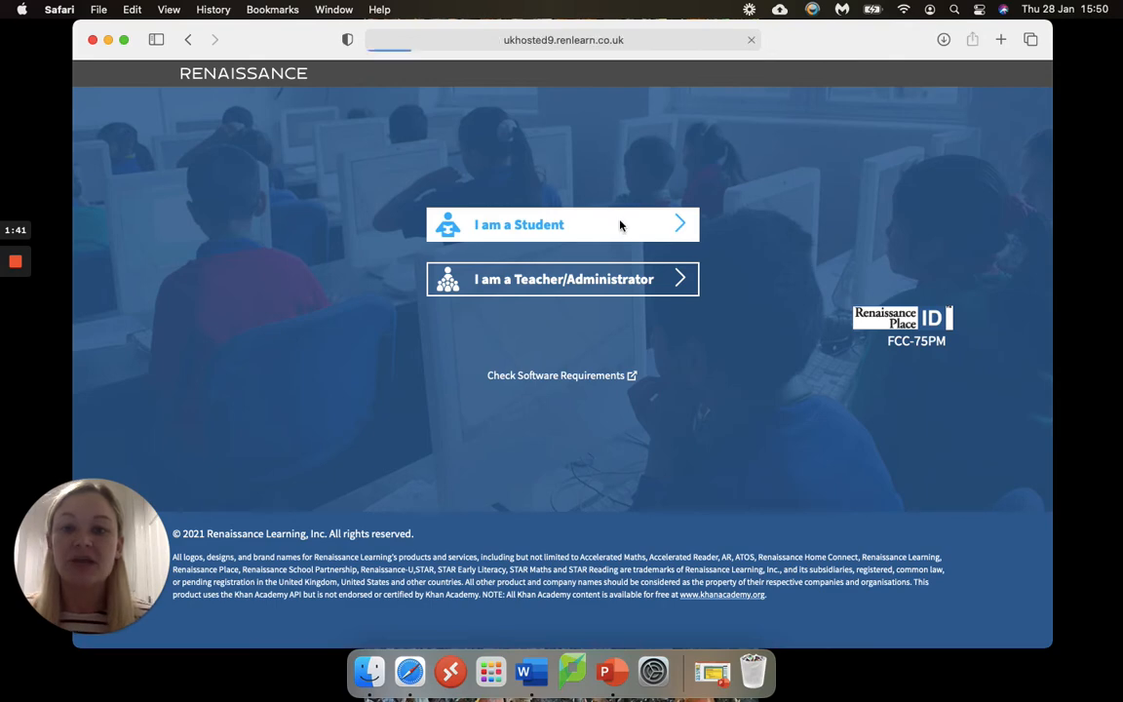
Choose 'I am a Student' to reach the student login form.
click(562, 225)
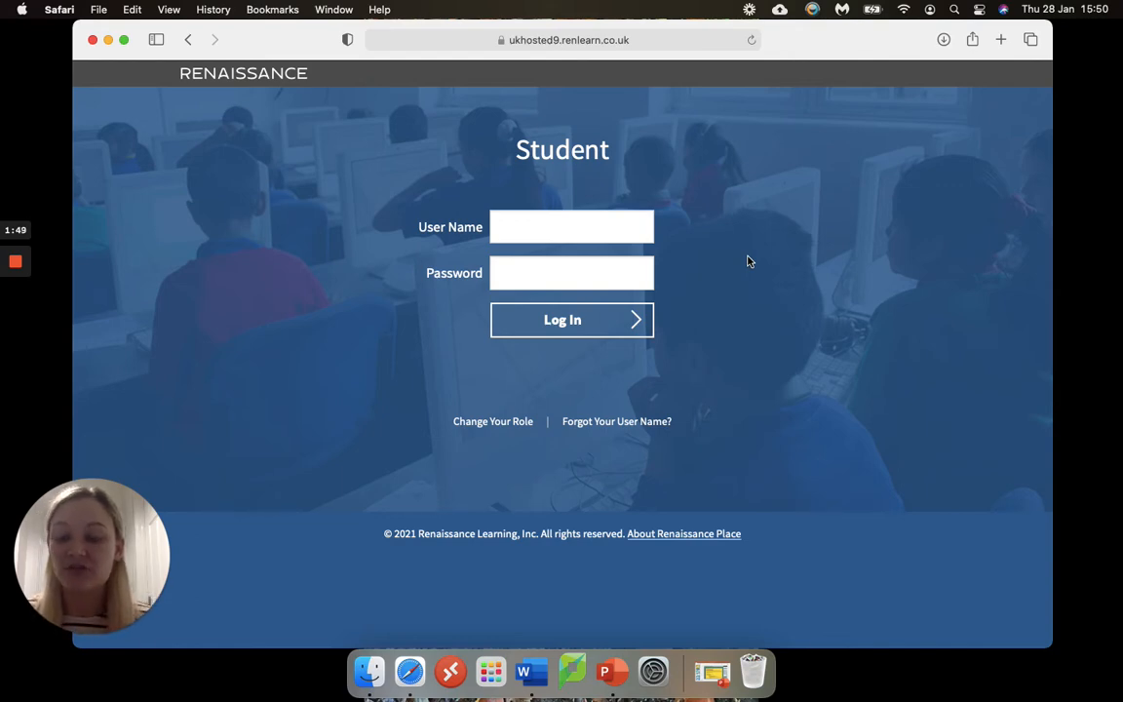
click(571, 226)
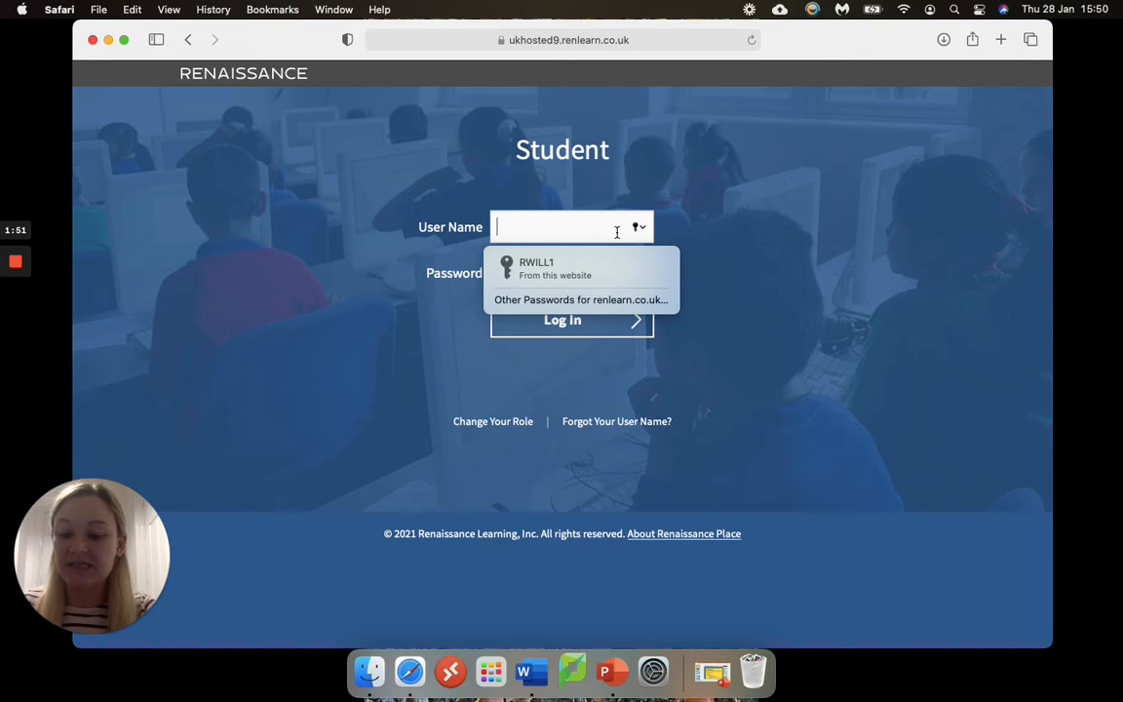
text(R)
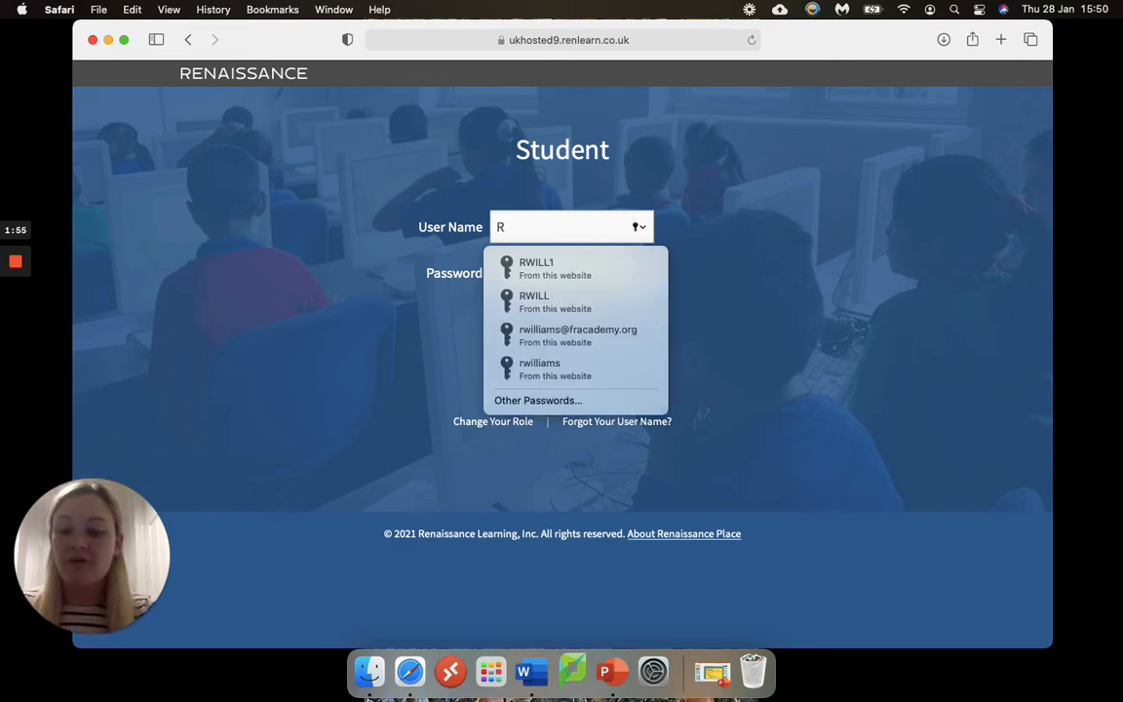
text(WI)
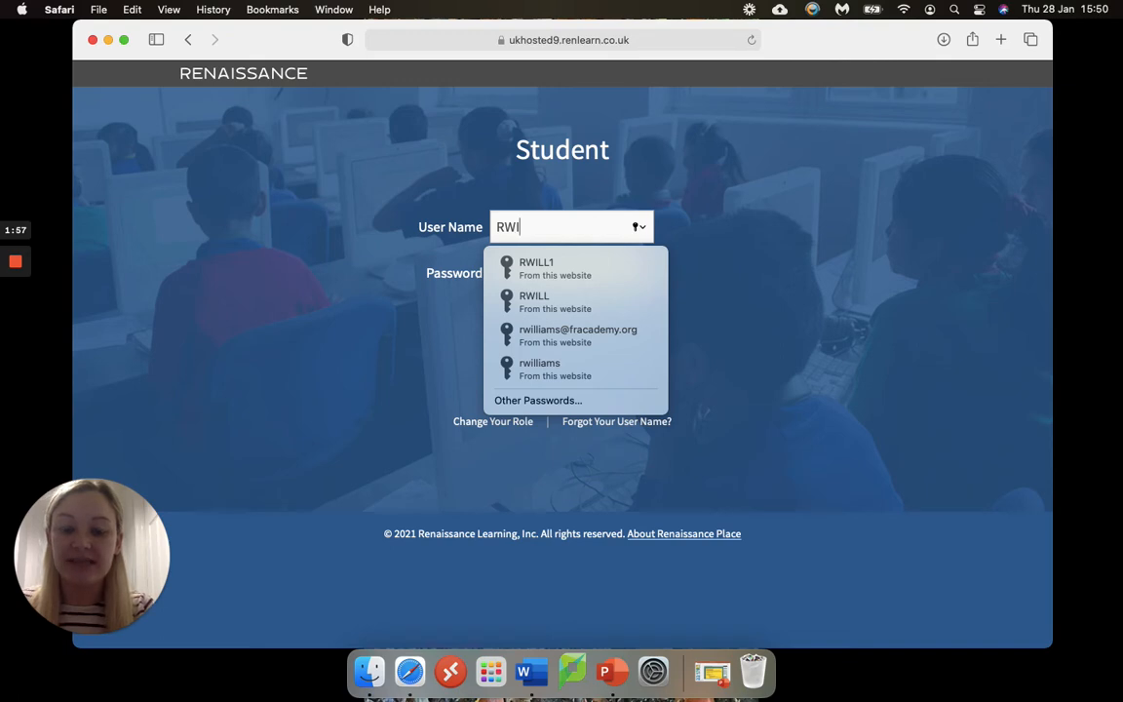
text(LL)
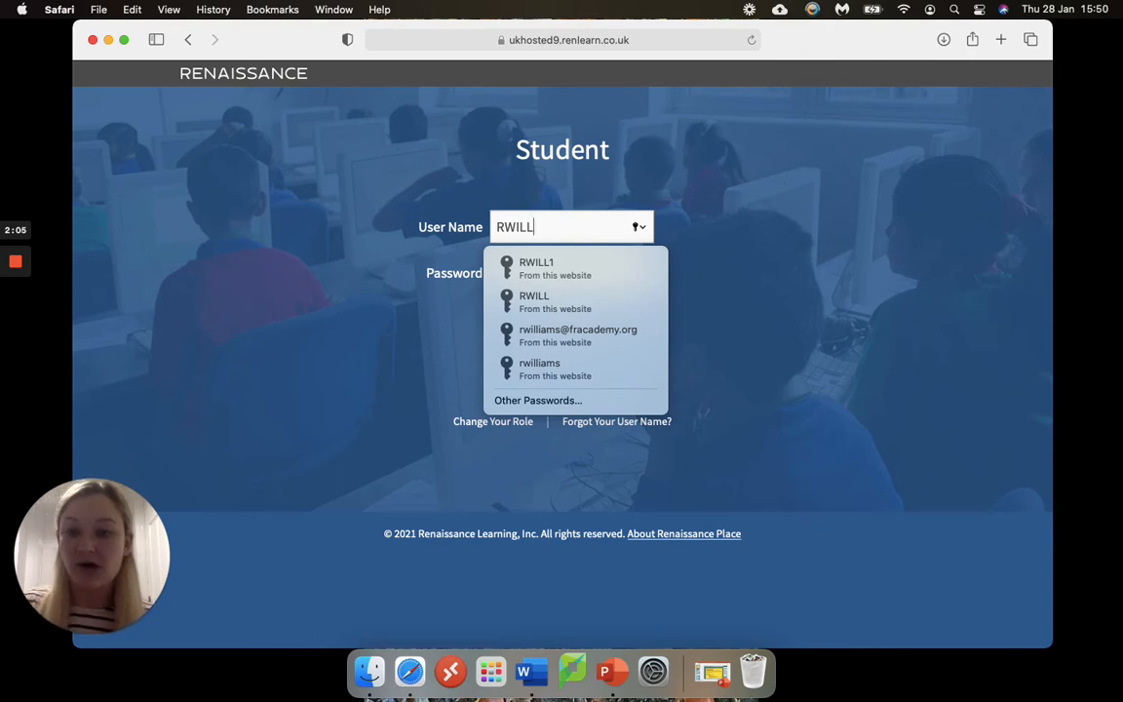
click(536, 268)
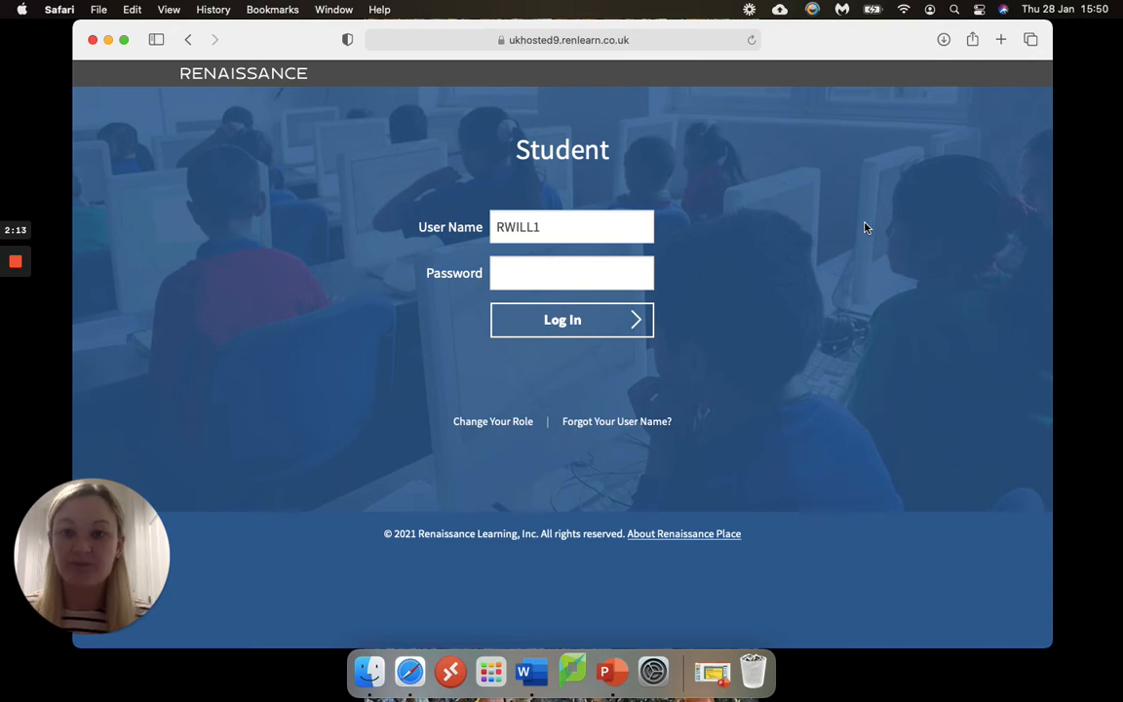
click(572, 272)
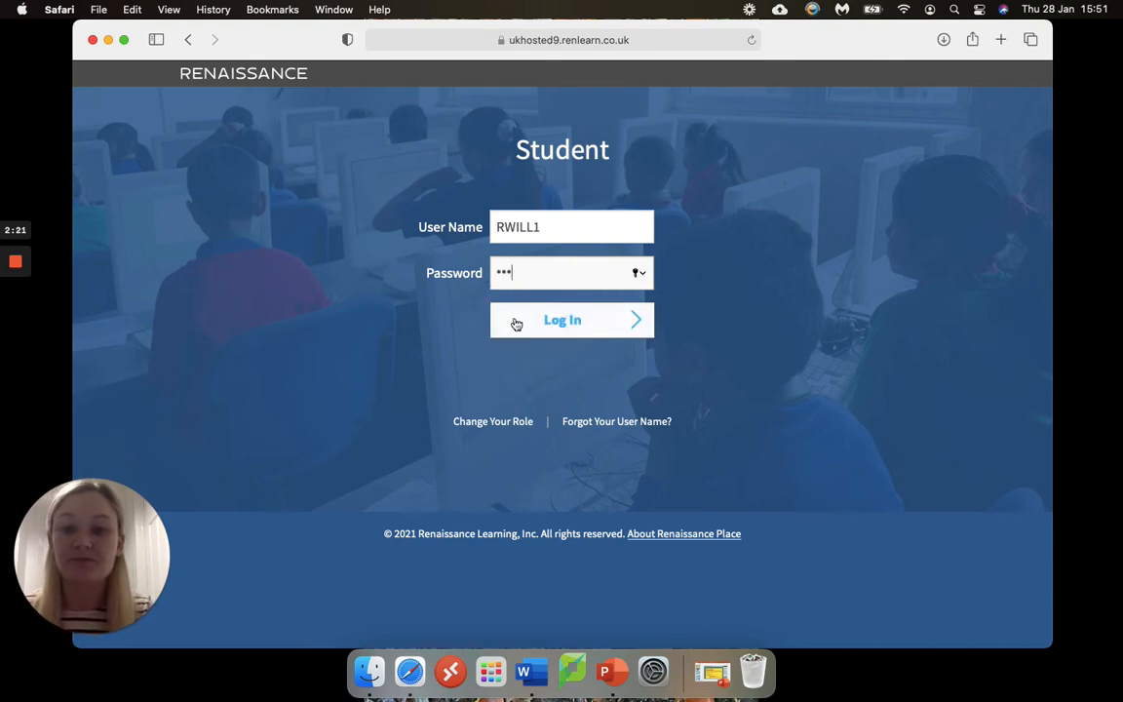
Log in to the student home page with Star Reading and Accelerated Reader.
click(561, 320)
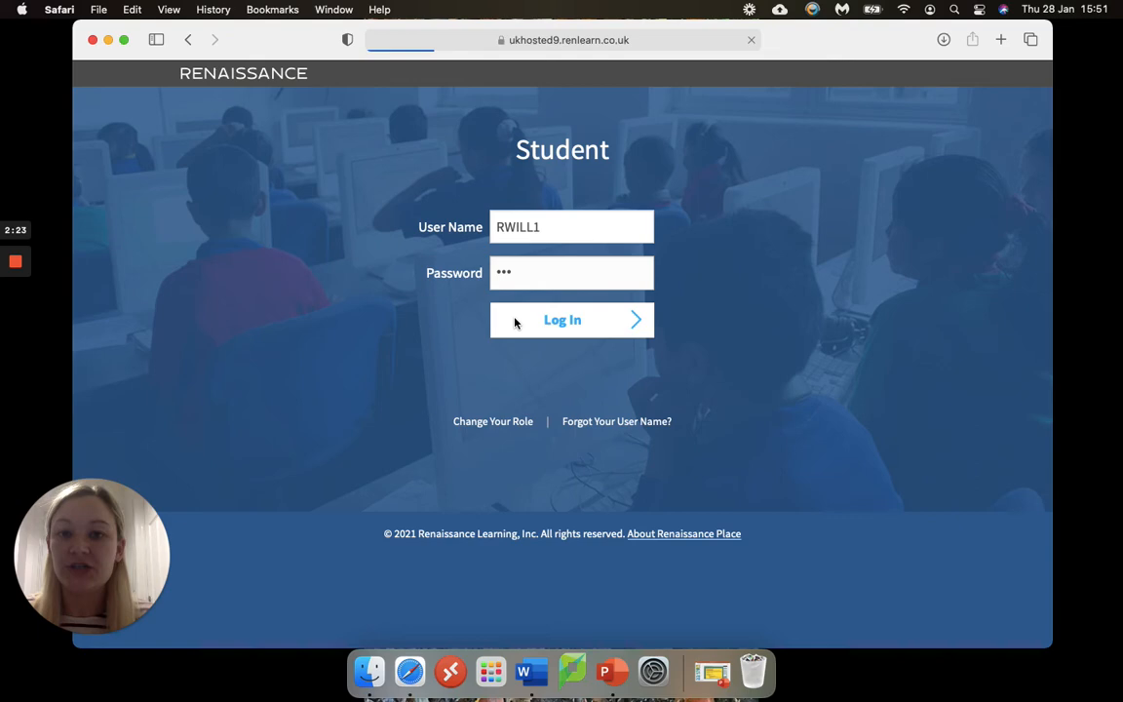
click(562, 319)
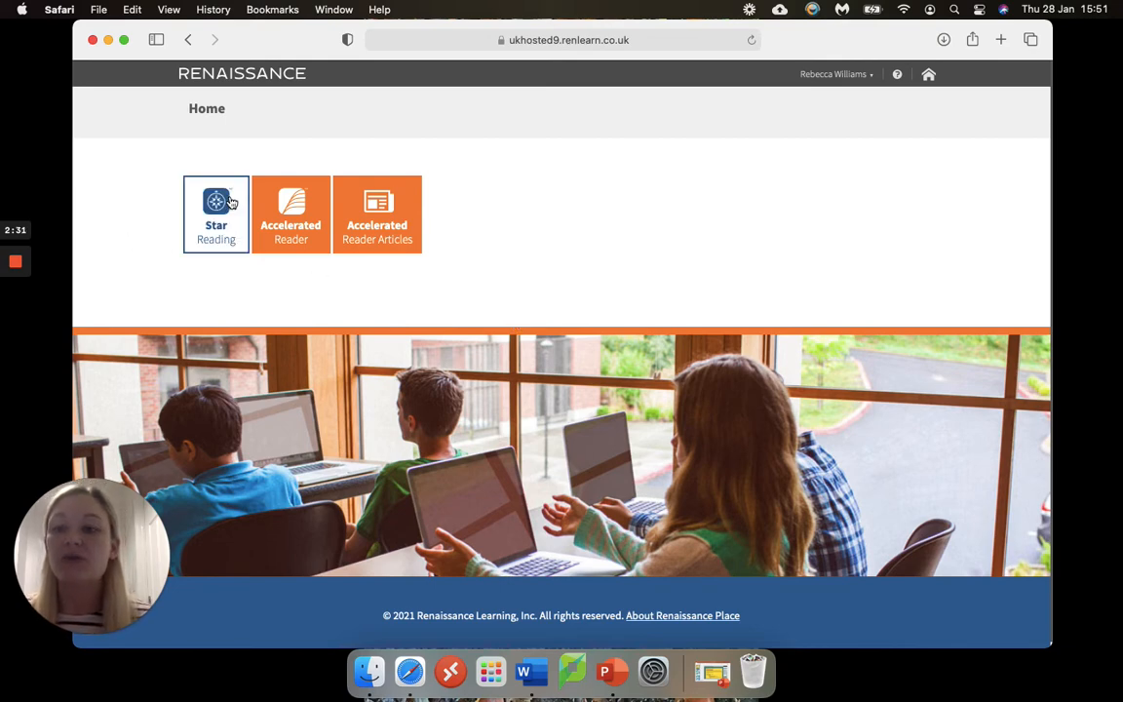
mouse_move(216, 209)
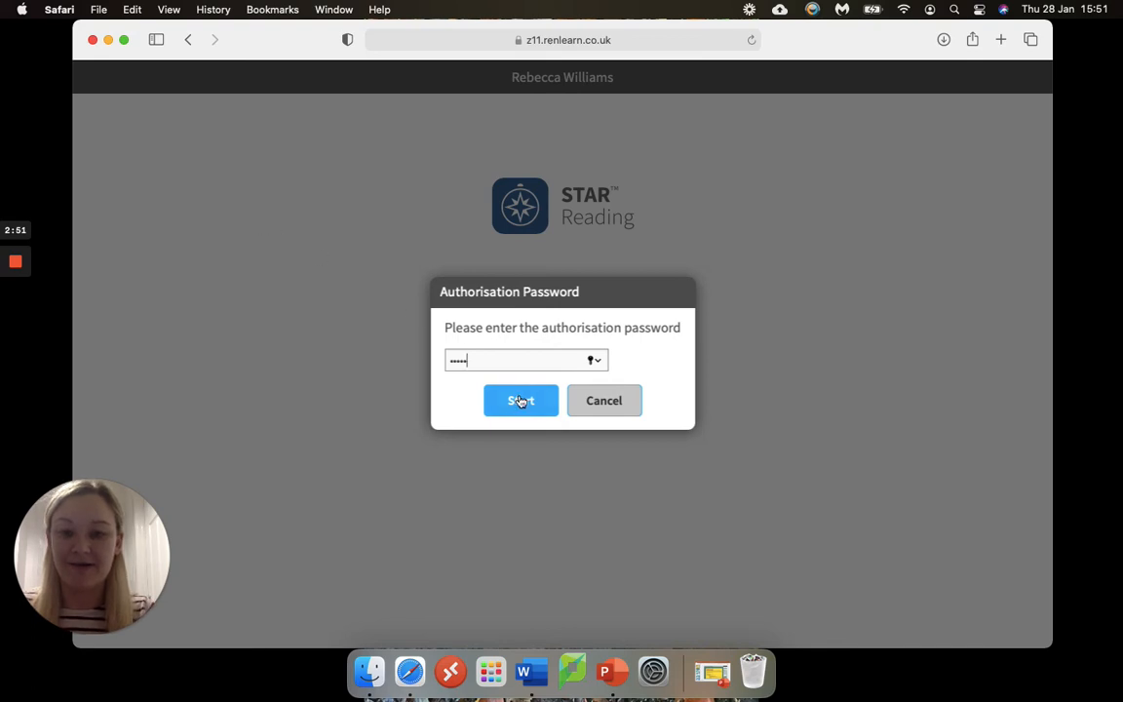
Authorise and start the Star Reading test, showing question 1 of 34.
click(521, 400)
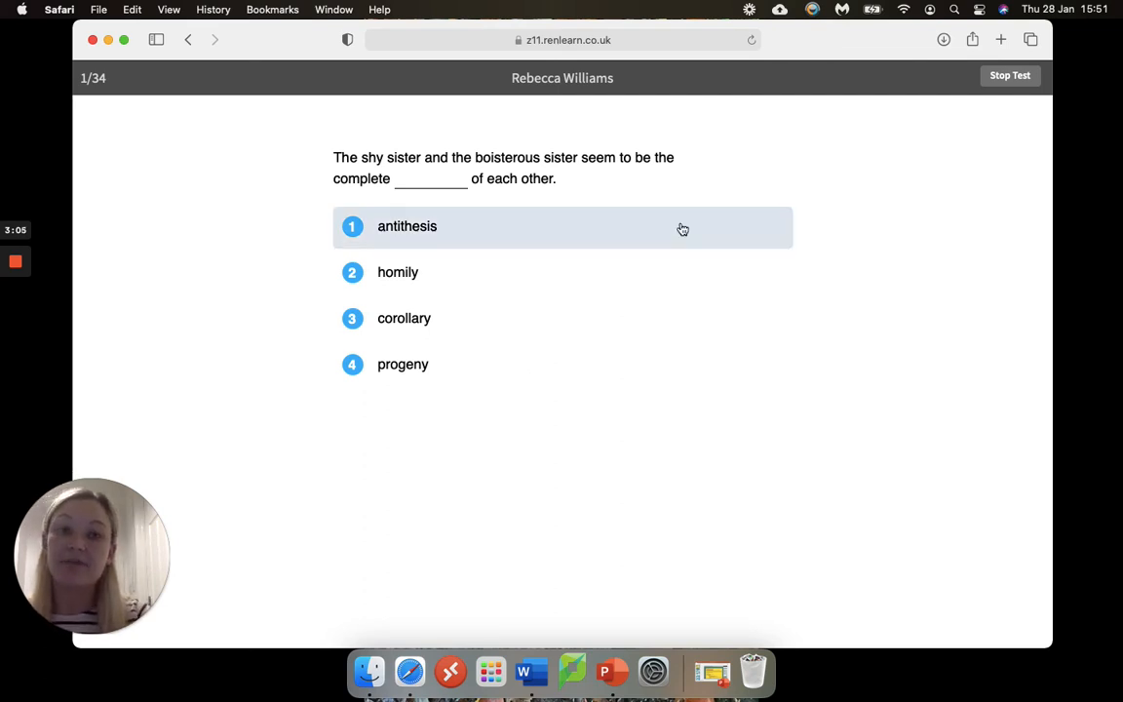
Stop the Star Reading test, confirming and authorising with the password.
click(1010, 75)
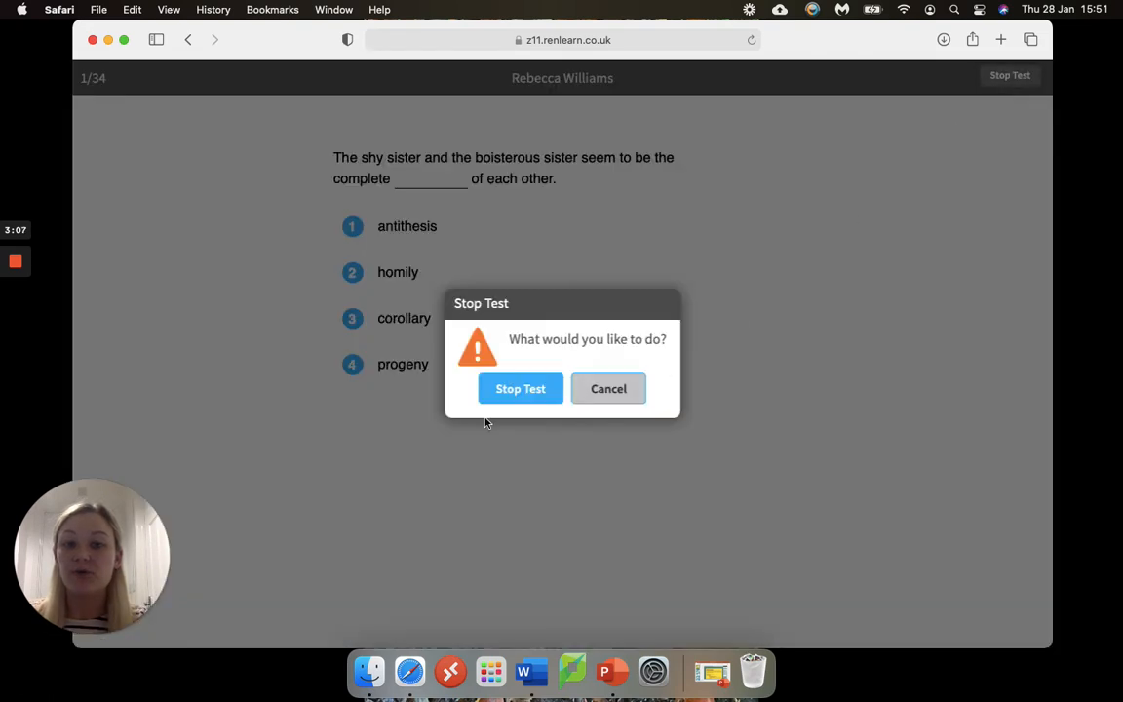
click(519, 388)
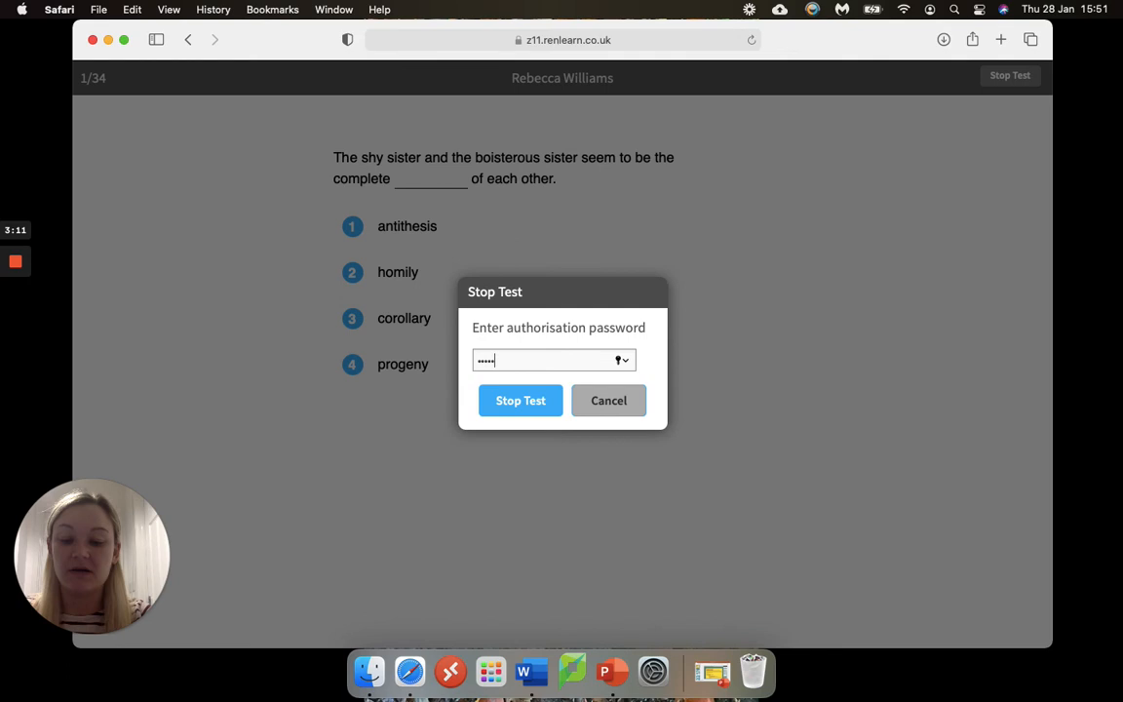
click(520, 400)
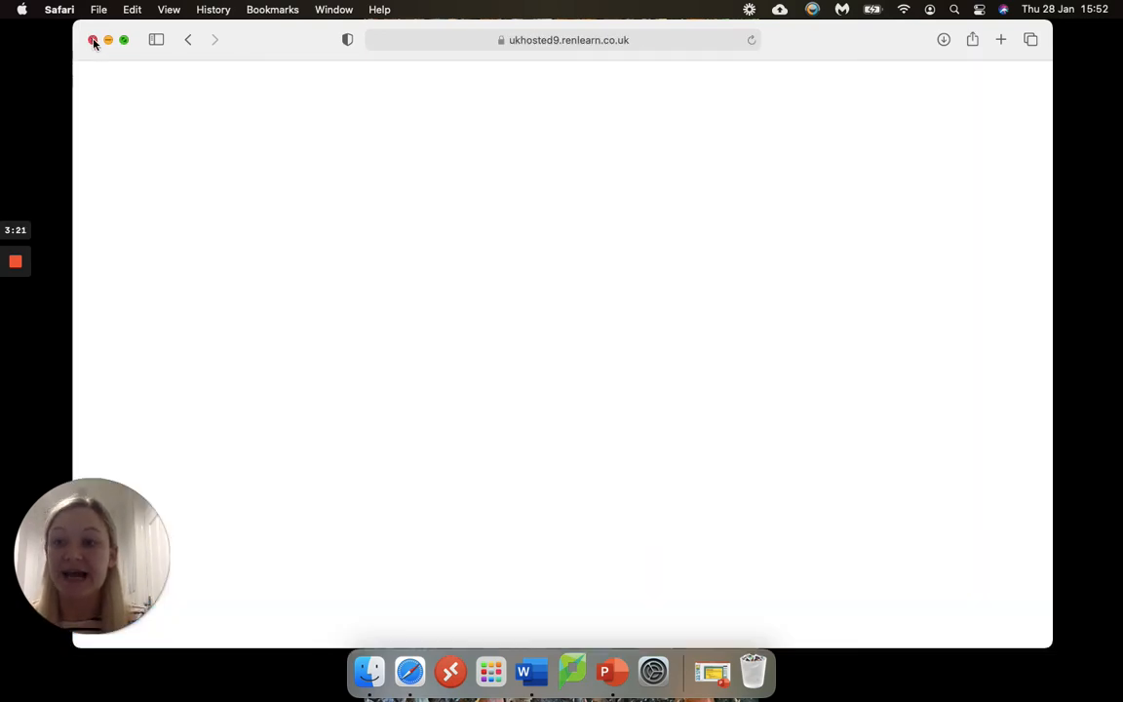
Close Safari and bring up the PowerPoint slide with Renaissance login instructions.
click(93, 40)
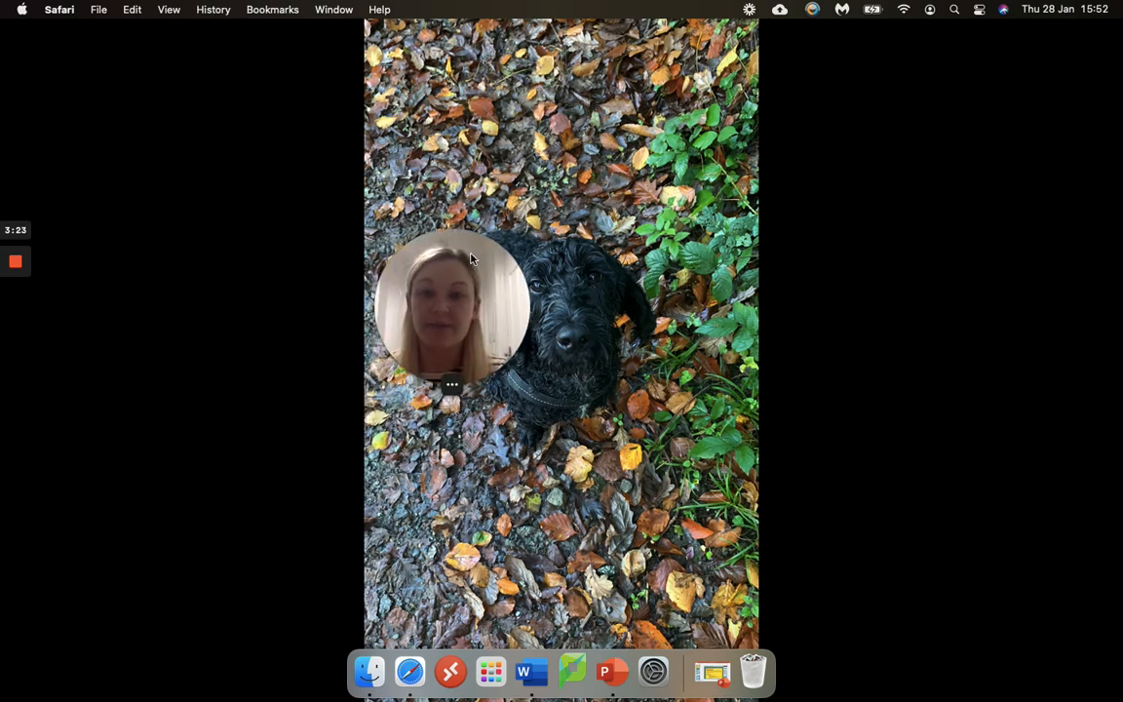
drag(451, 307, 534, 164)
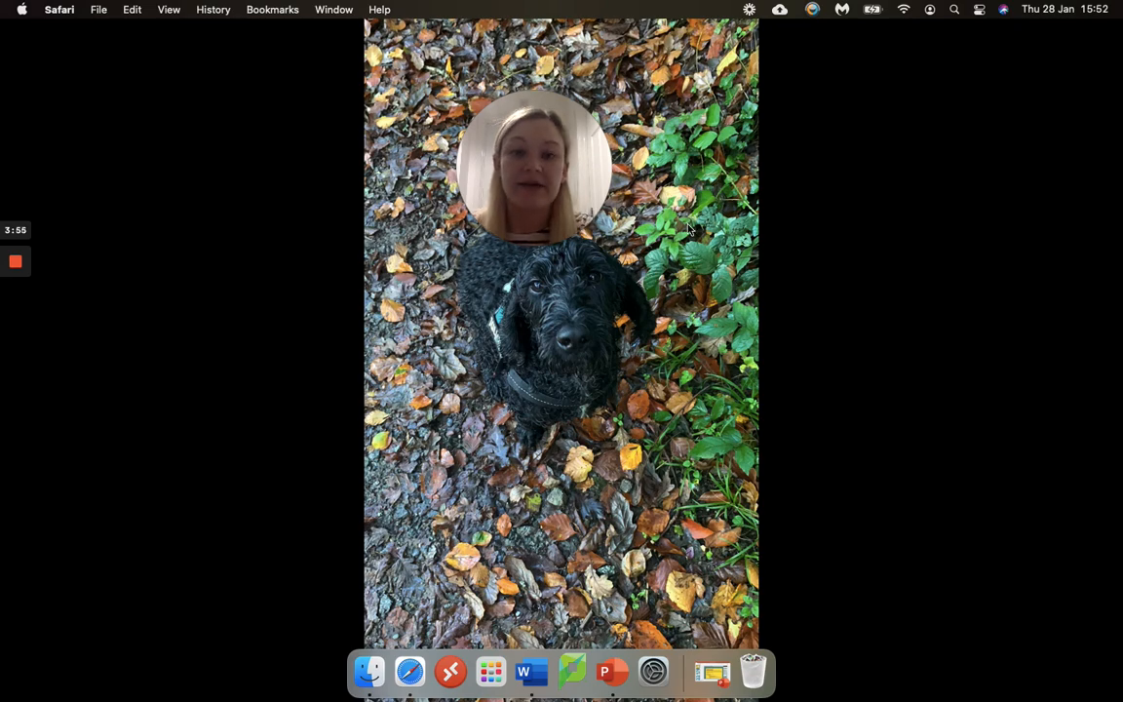
click(611, 672)
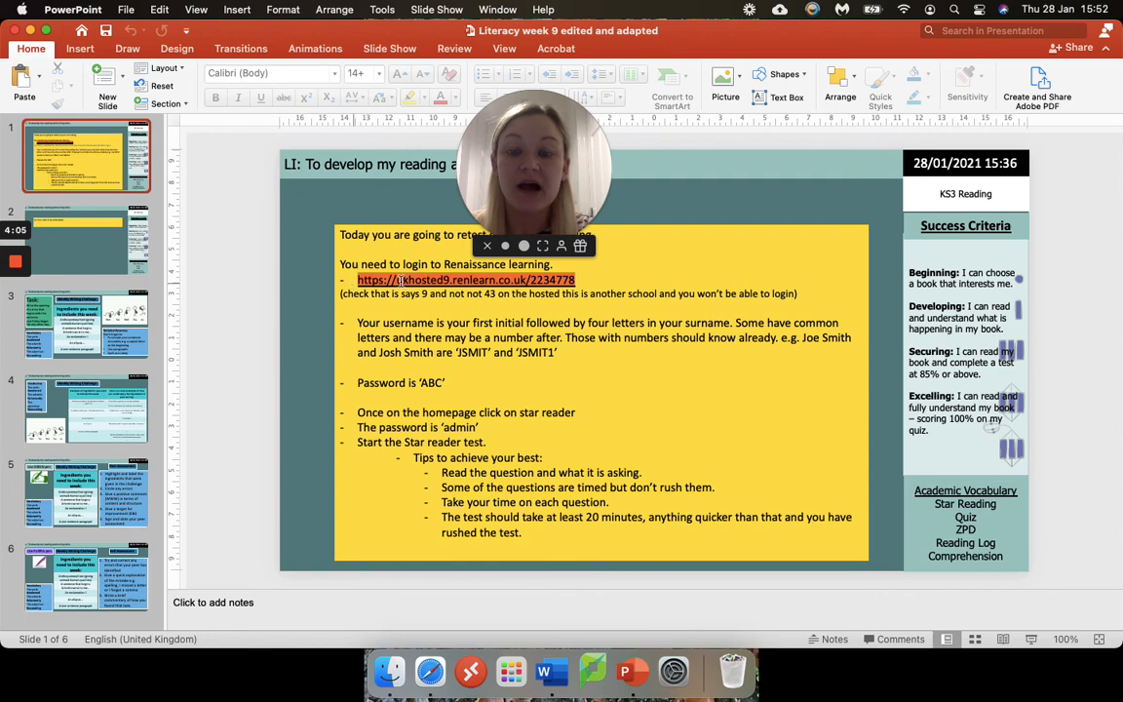
mouse_move(656, 275)
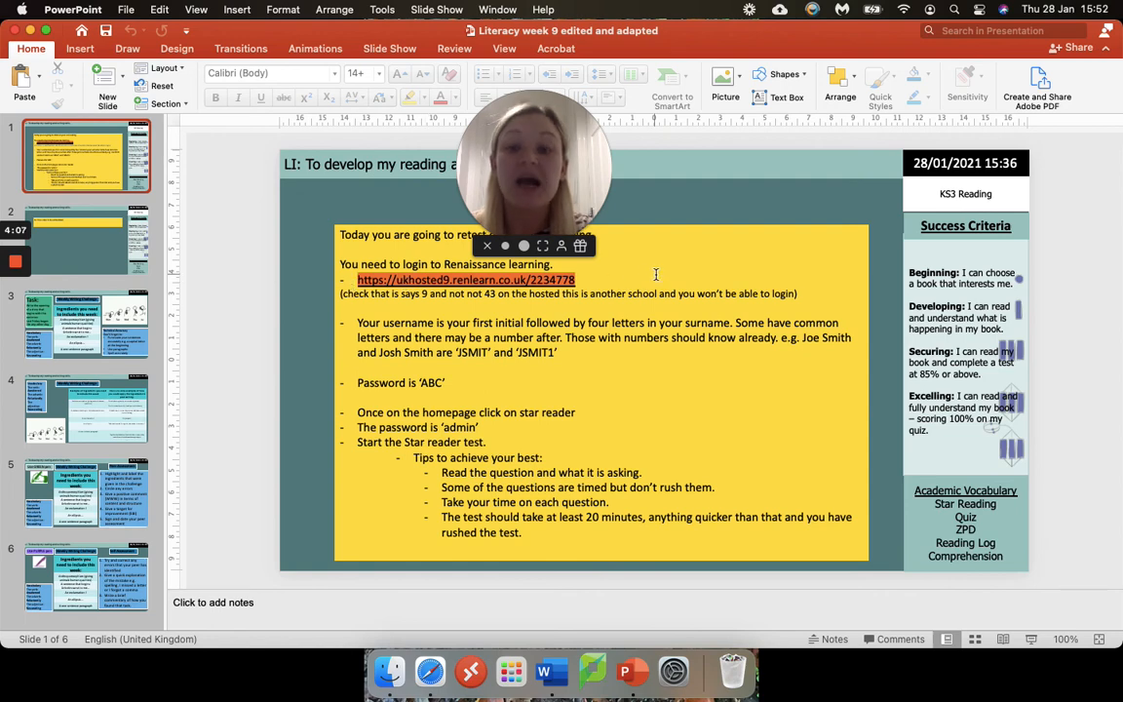